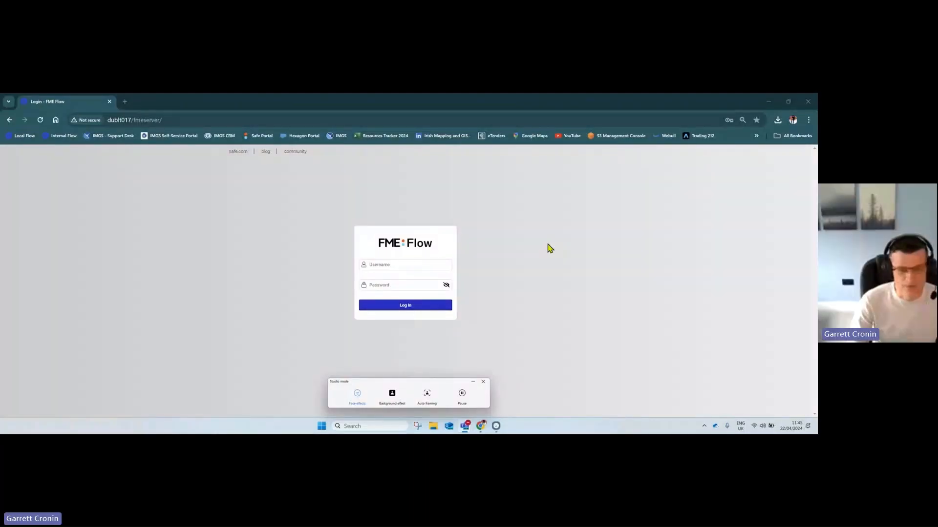
mouse_move(593, 103)
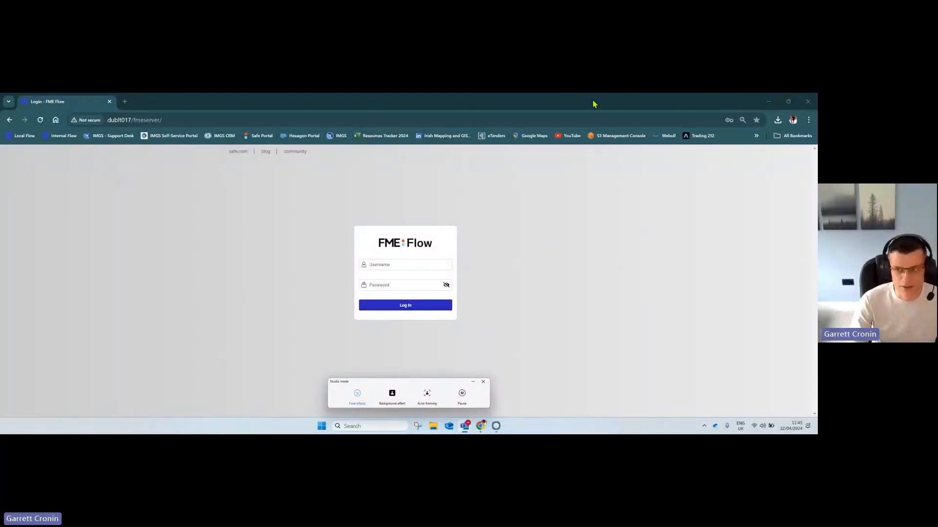
mouse_move(729, 104)
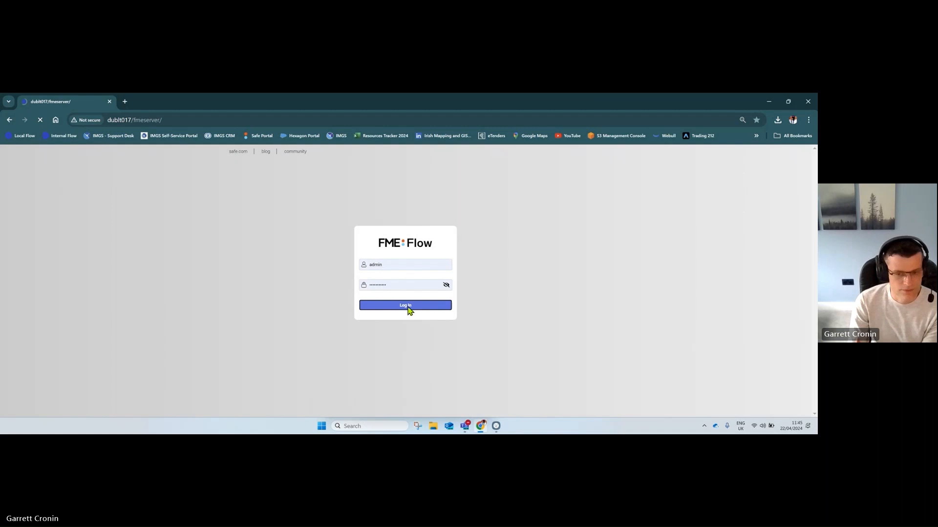
Sign in to FME Flow and go to the Flow Apps list of workspace apps.
left_click(405, 305)
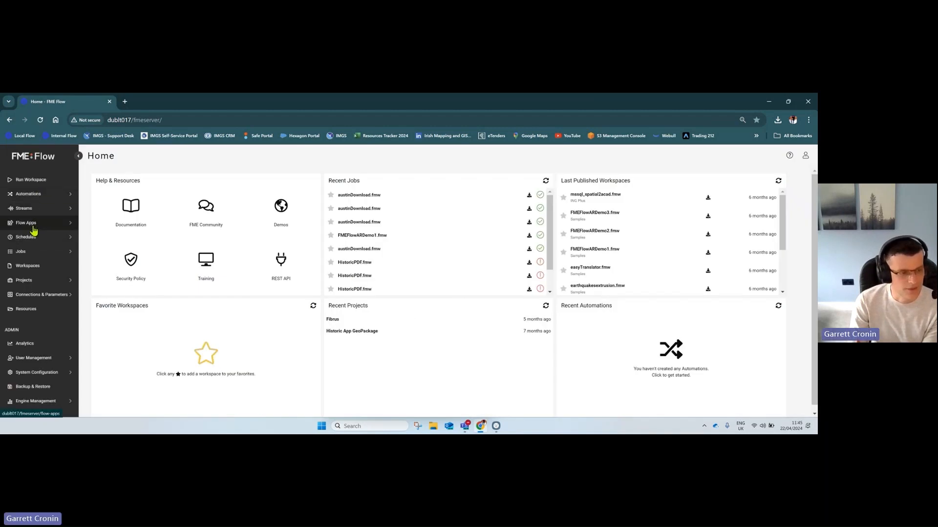
left_click(25, 223)
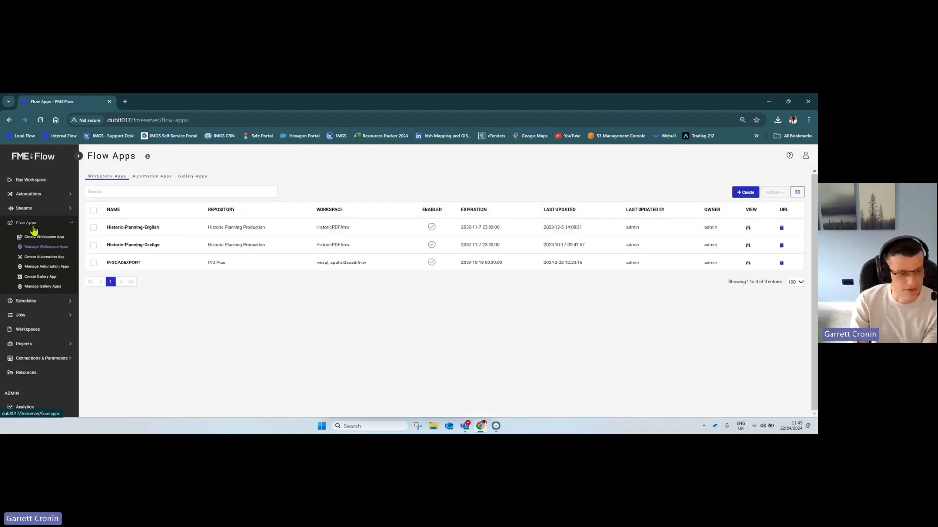
mouse_move(716, 274)
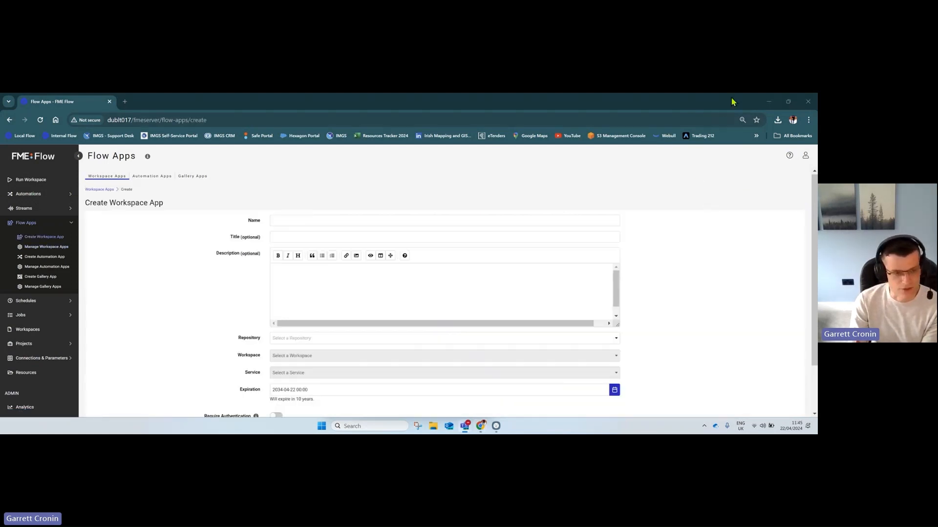
mouse_move(687, 154)
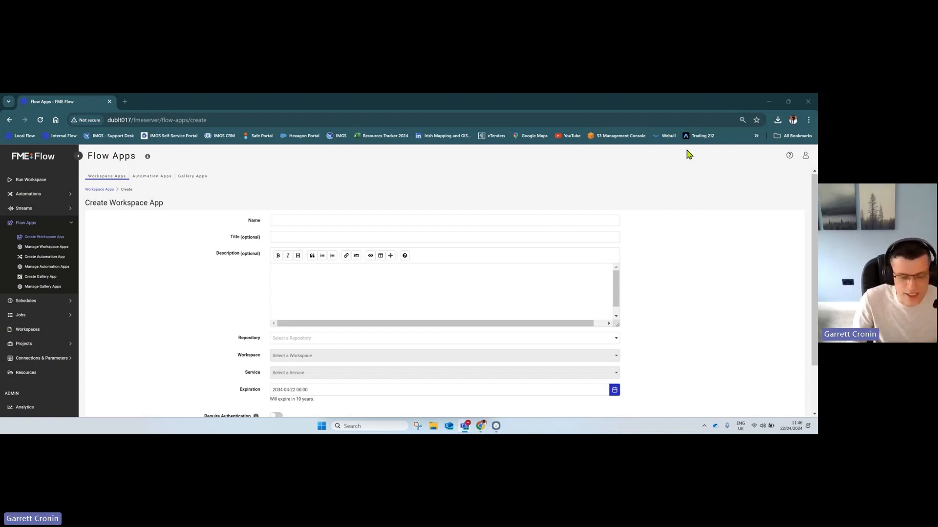
mouse_move(627, 290)
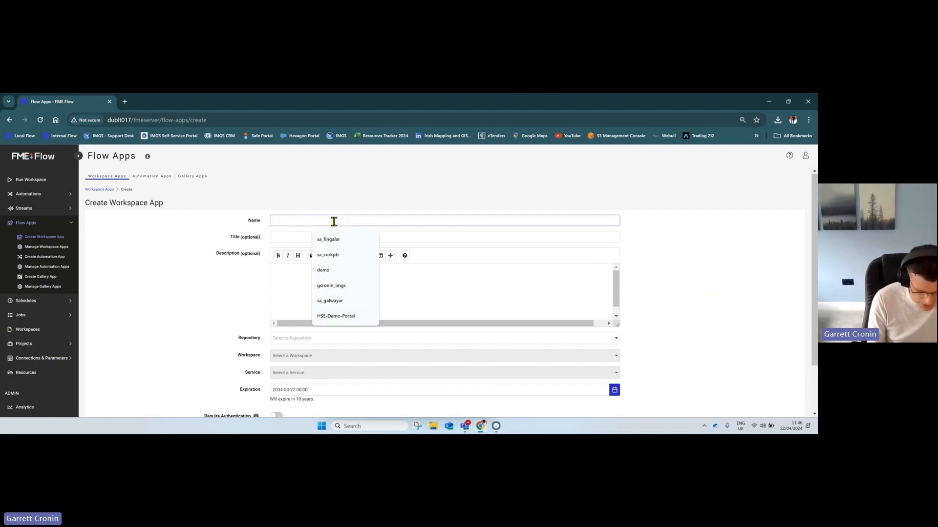
Enter name GCIMGS, title Self-Service Portal and description Hello for the new app.
type("GCIMGS")
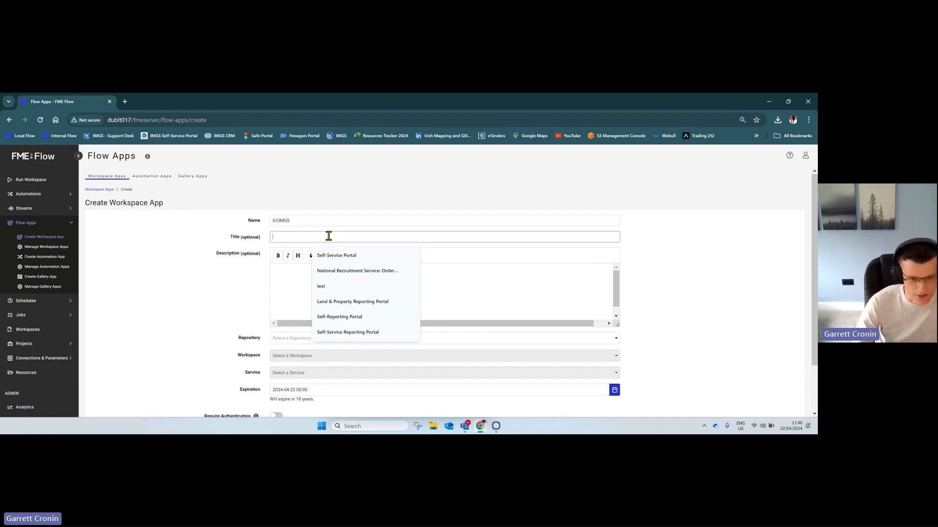
left_click(335, 255)
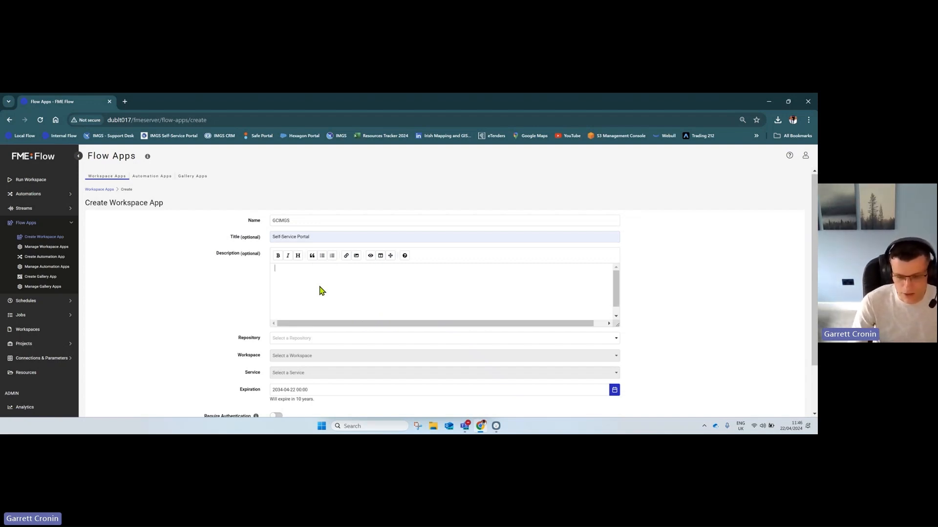
type("He")
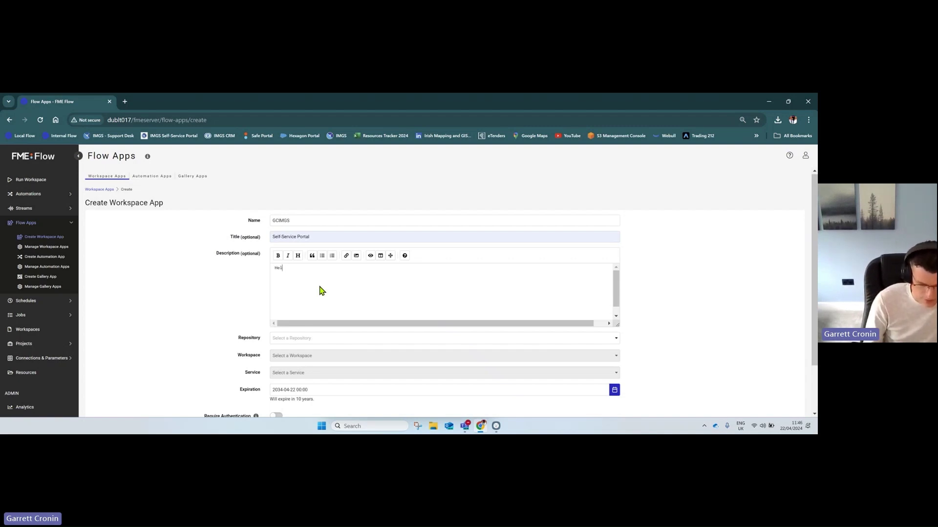
type("lo")
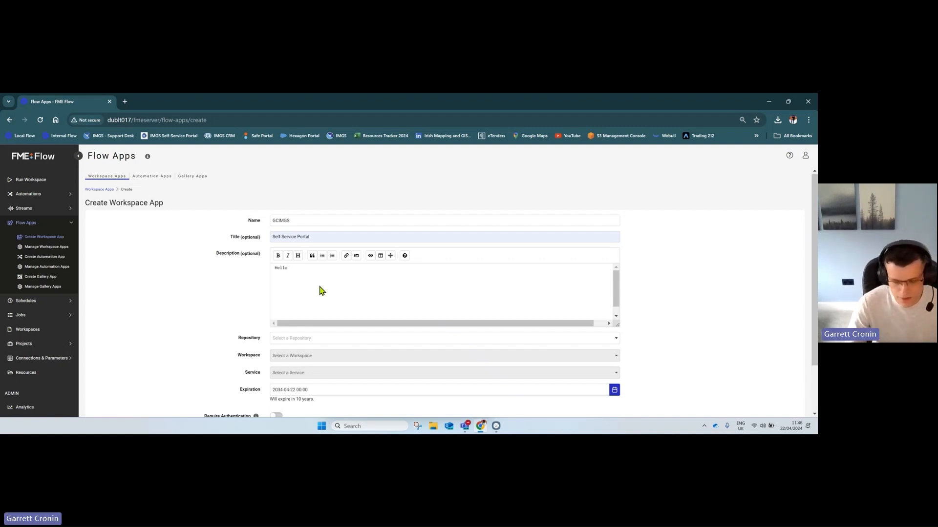
Select the Samples repository, austinDownload.fmw workspace, Data Download service, and require authentication.
scroll("down", 3)
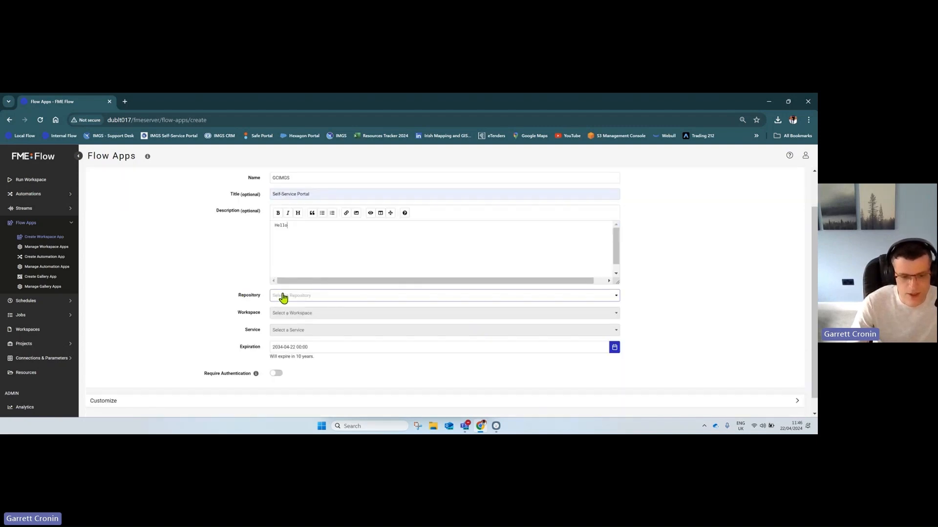
left_click(443, 295)
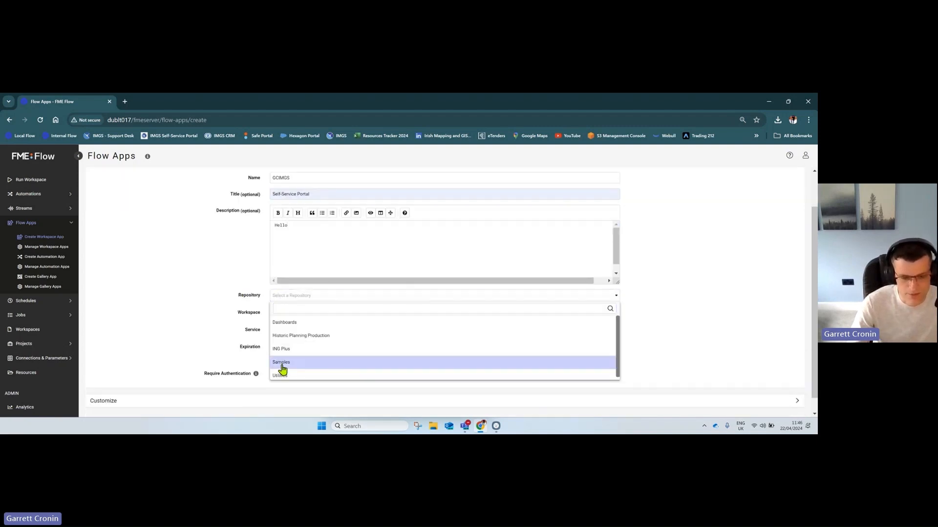
left_click(281, 361)
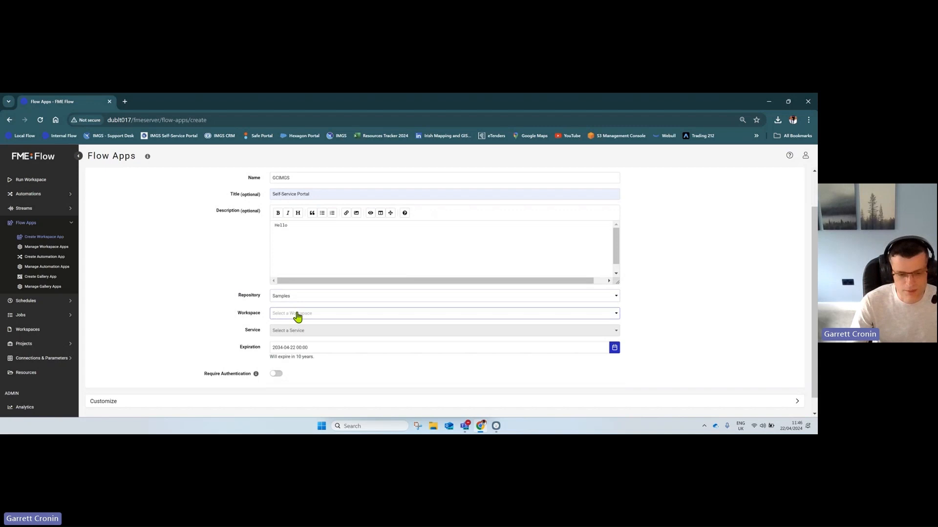
left_click(443, 313)
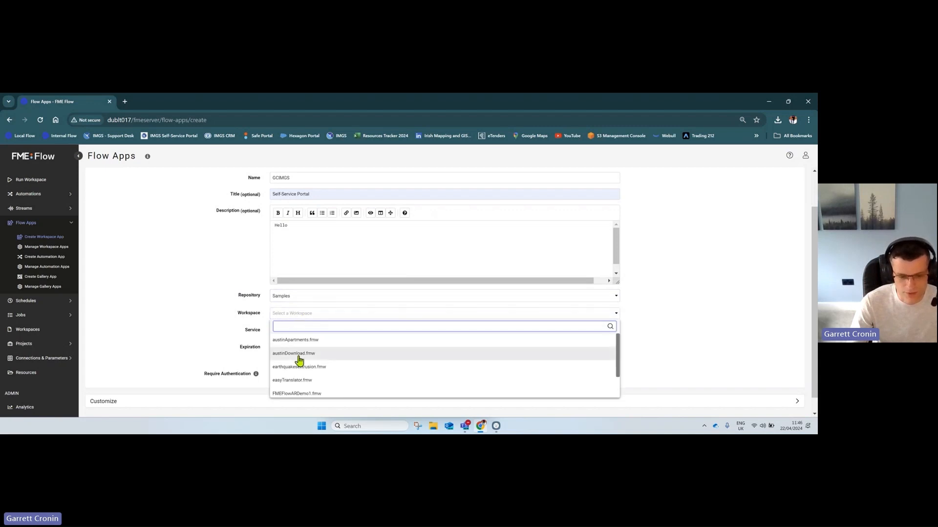
left_click(293, 353)
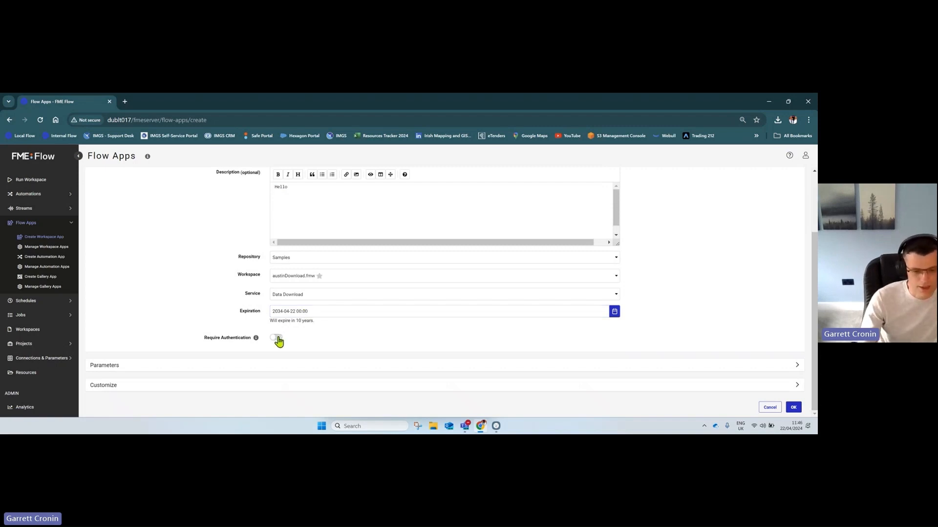
left_click(275, 338)
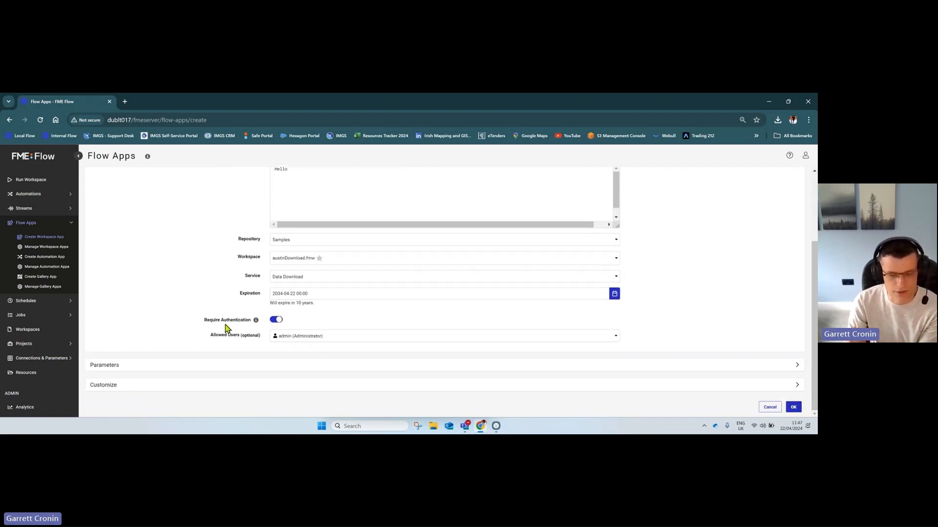
mouse_move(226, 365)
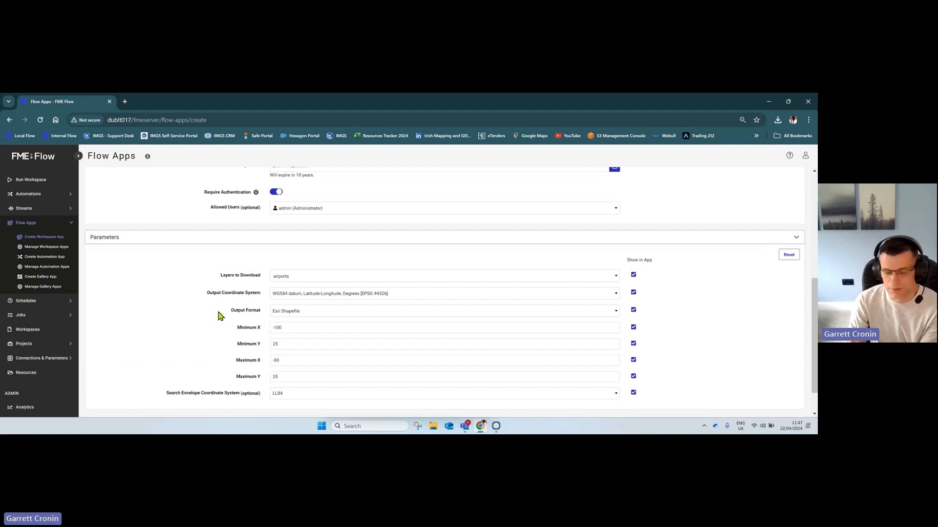
Hide Min/Max X and Y and Search Envelope Coordinate System from the app's parameters.
scroll("down", 3)
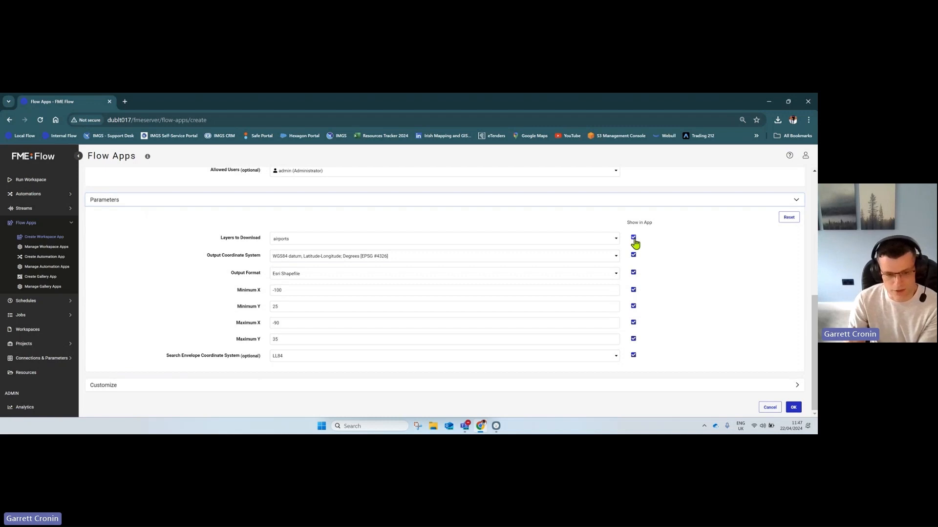
mouse_move(491, 257)
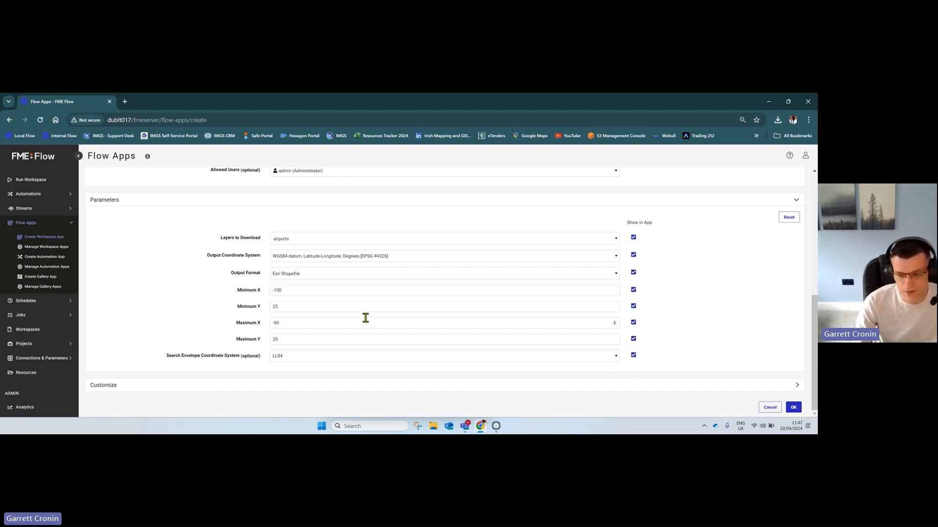
left_click(633, 324)
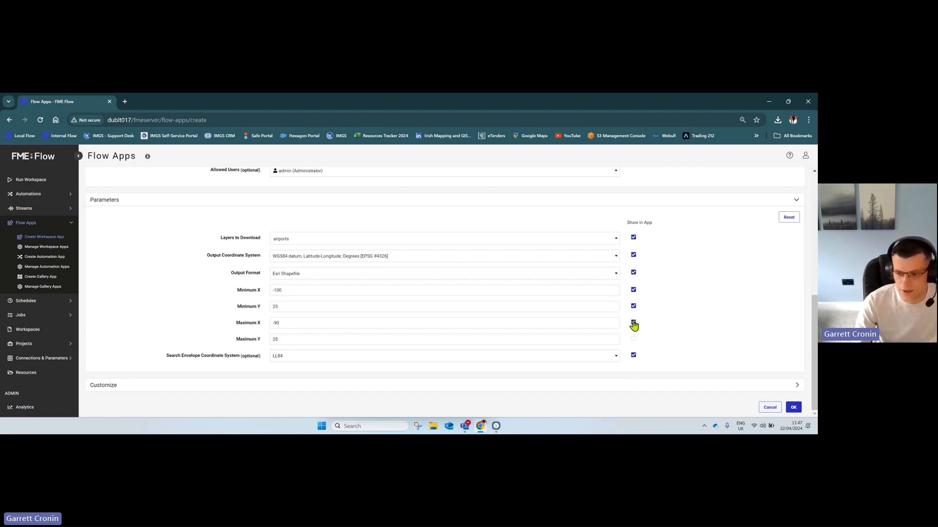
left_click(633, 290)
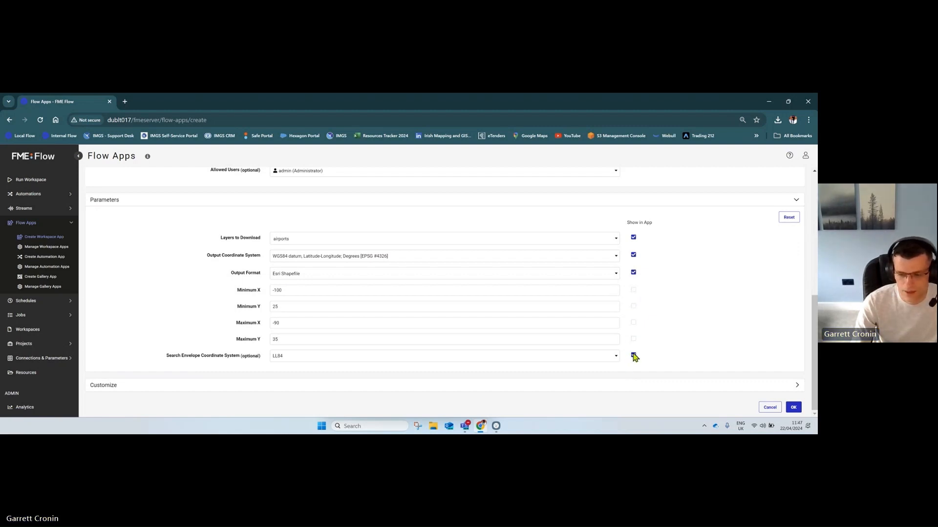
left_click(633, 355)
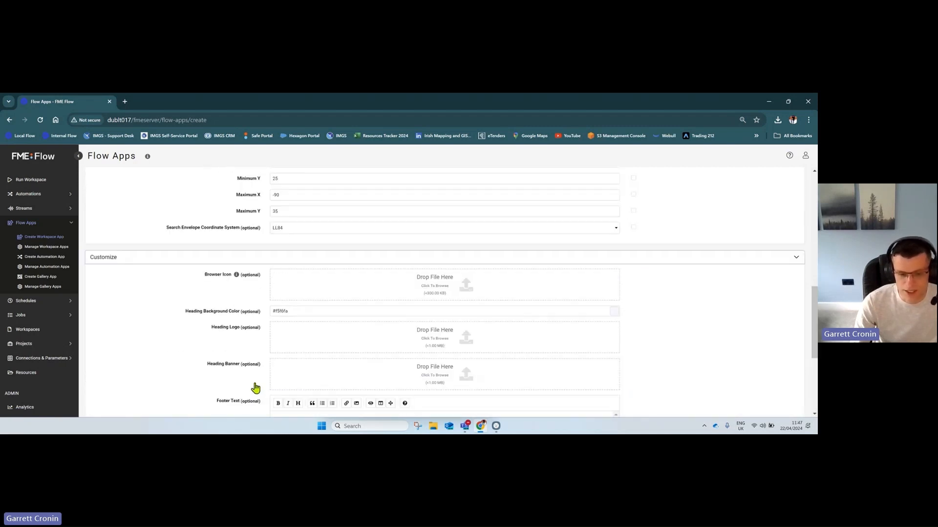
Upload the IMGS logo as the app's browser icon and confirm the crop.
scroll("down", 3)
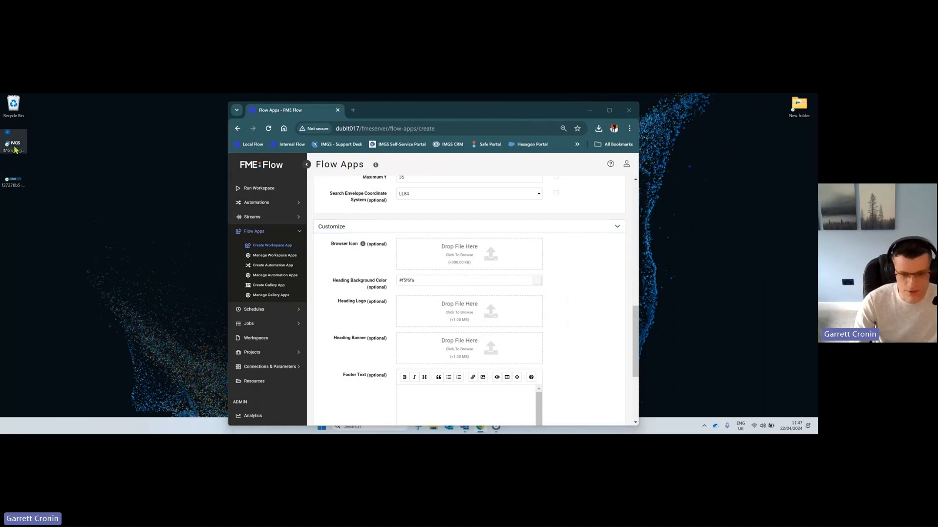
left_click(459, 254)
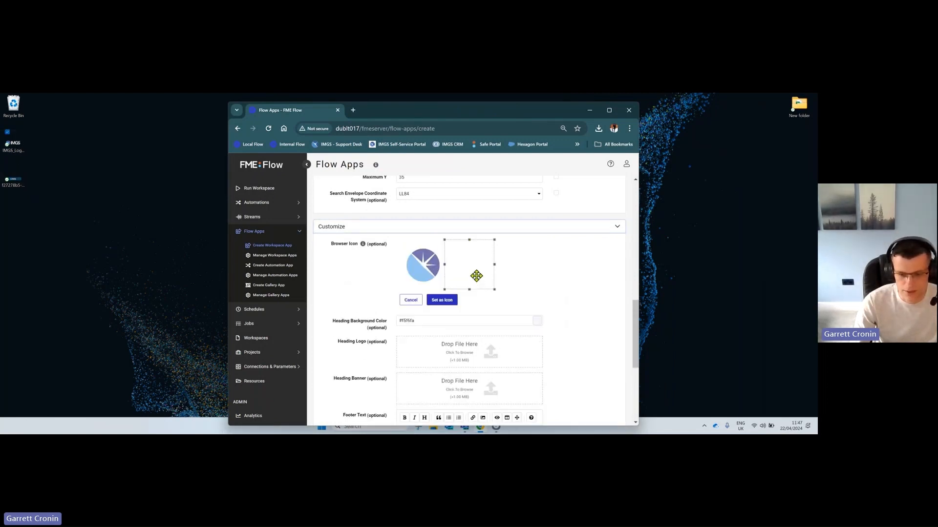
left_click(441, 300)
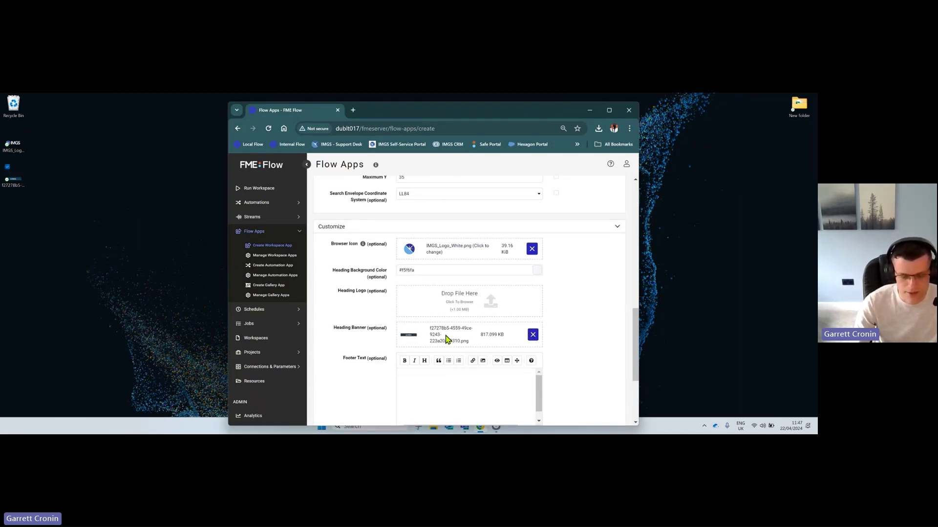
Enter 'Goodbye' as the footer text and review the rest of the customization form.
scroll("down", 3)
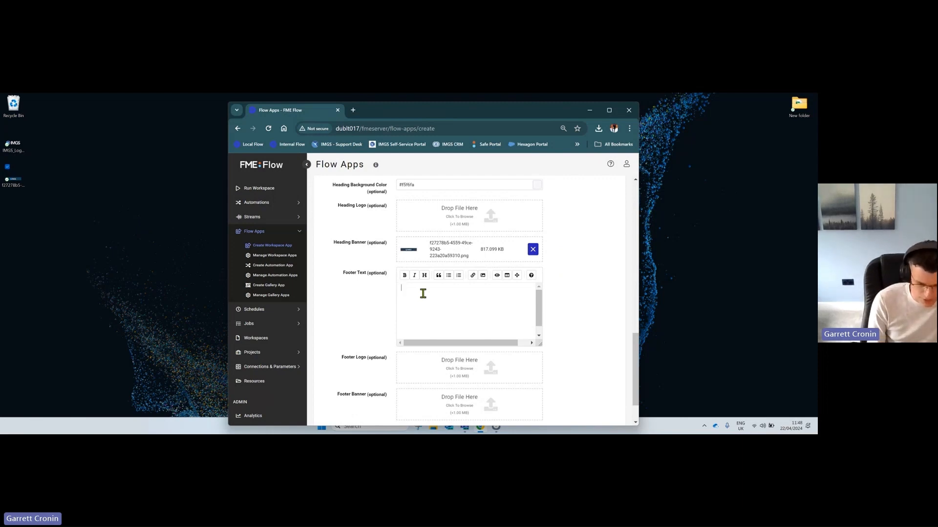
type("goo")
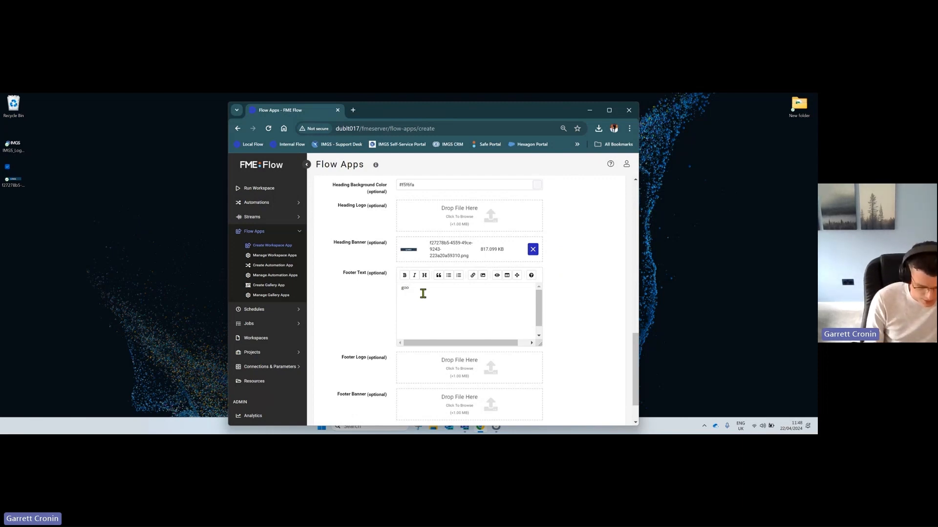
type("Goodbye")
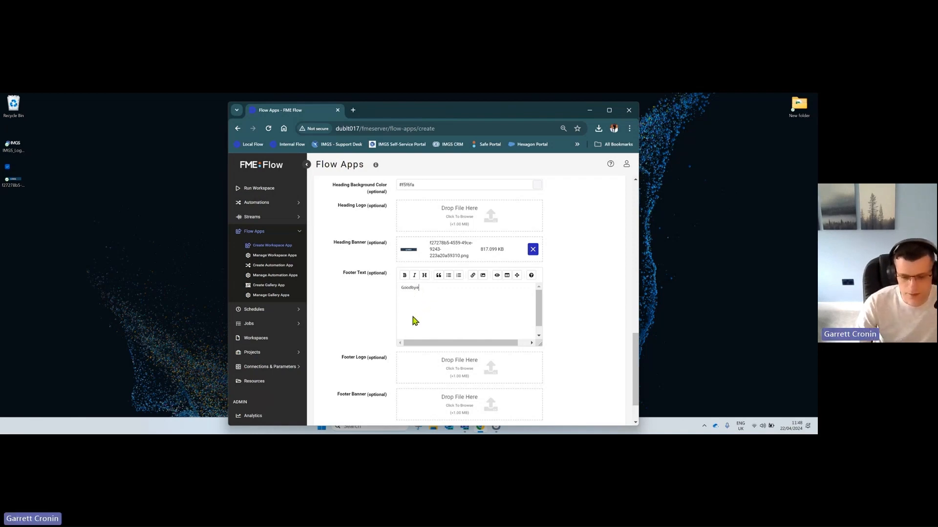
scroll("down", 3)
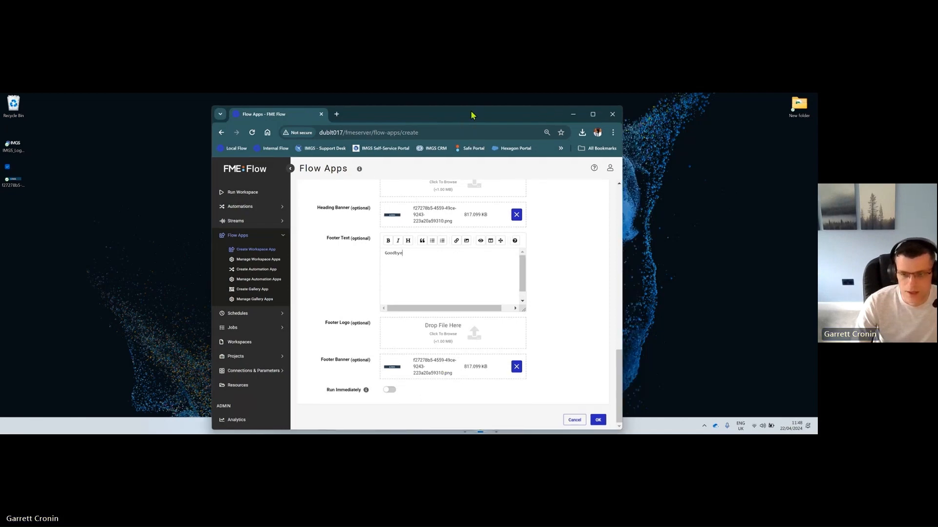
left_click(592, 114)
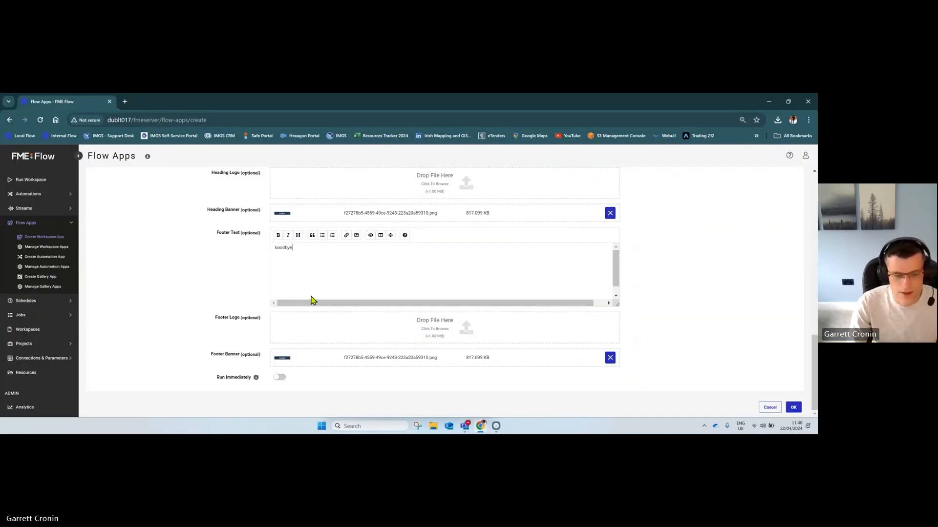
scroll("up", 3)
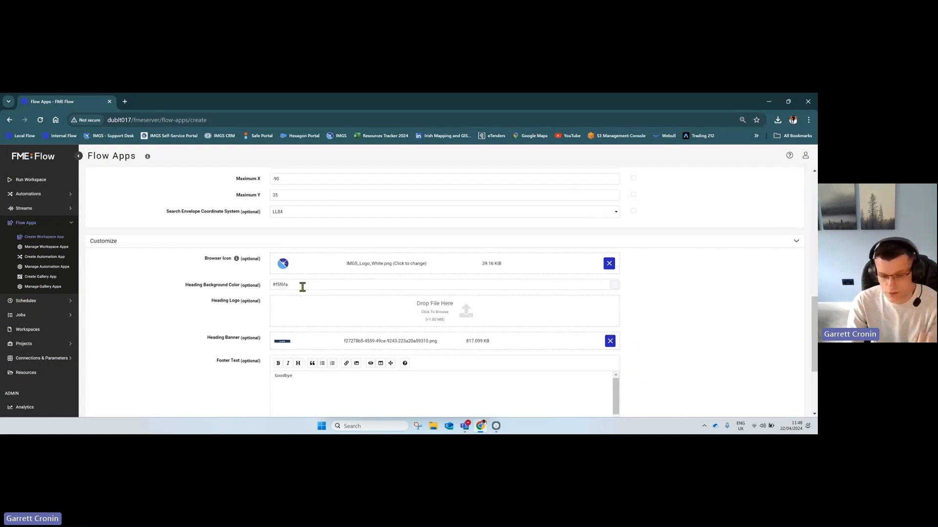
scroll("down", 3)
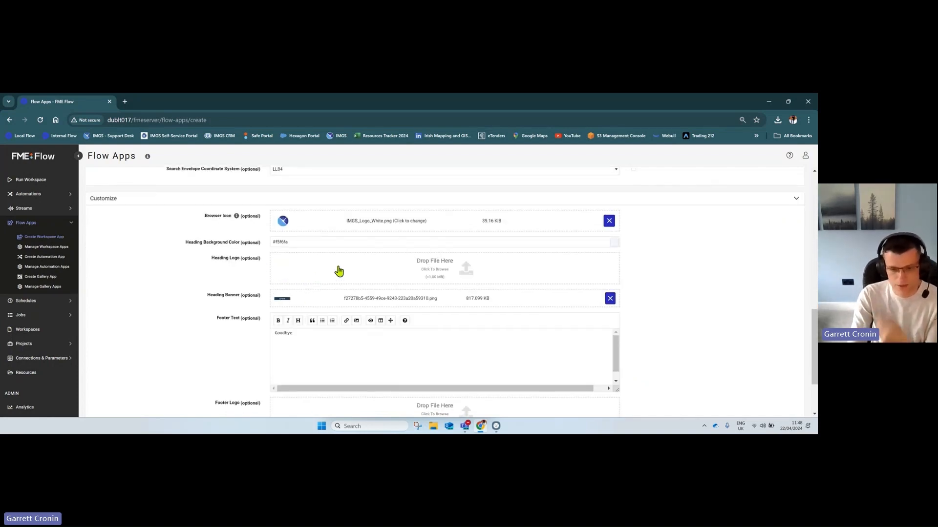
mouse_move(325, 314)
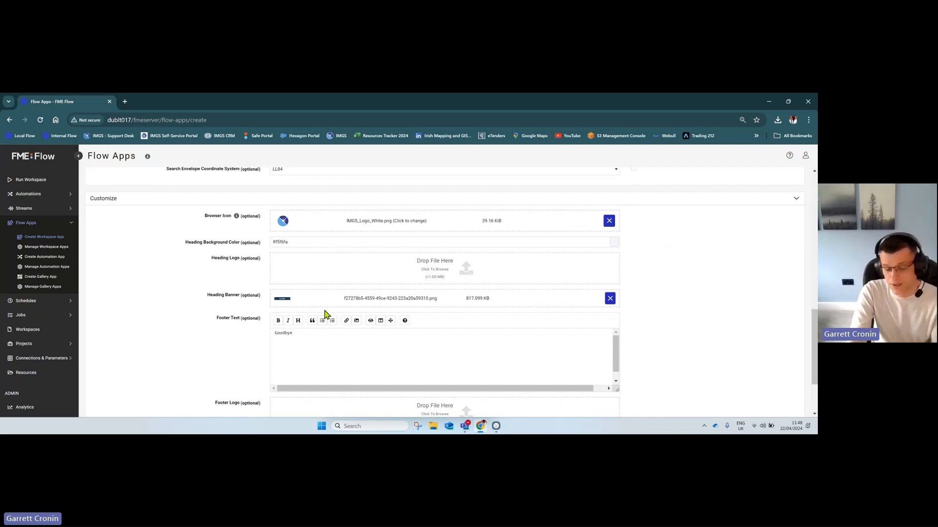
scroll("down", 3)
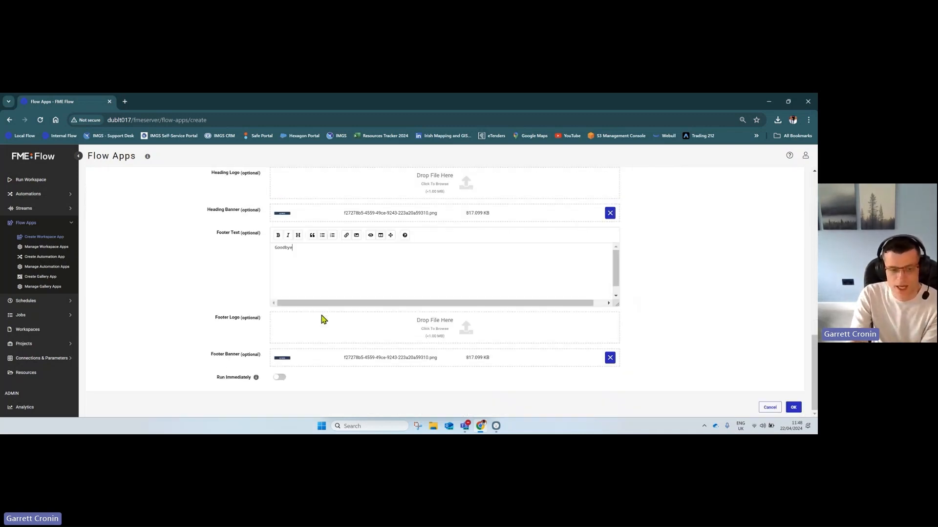
mouse_move(323, 317)
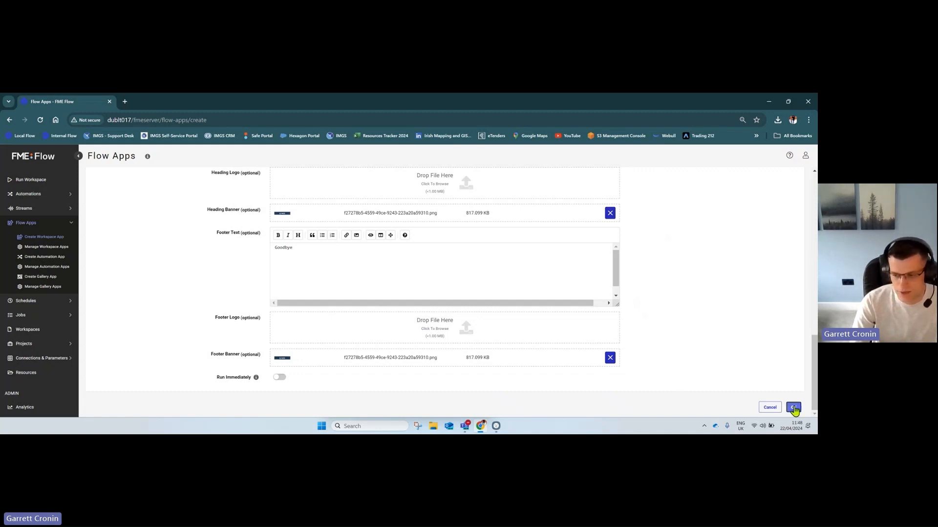
Create the GCIMGS workspace app and open its Self-Service Portal URL.
left_click(793, 407)
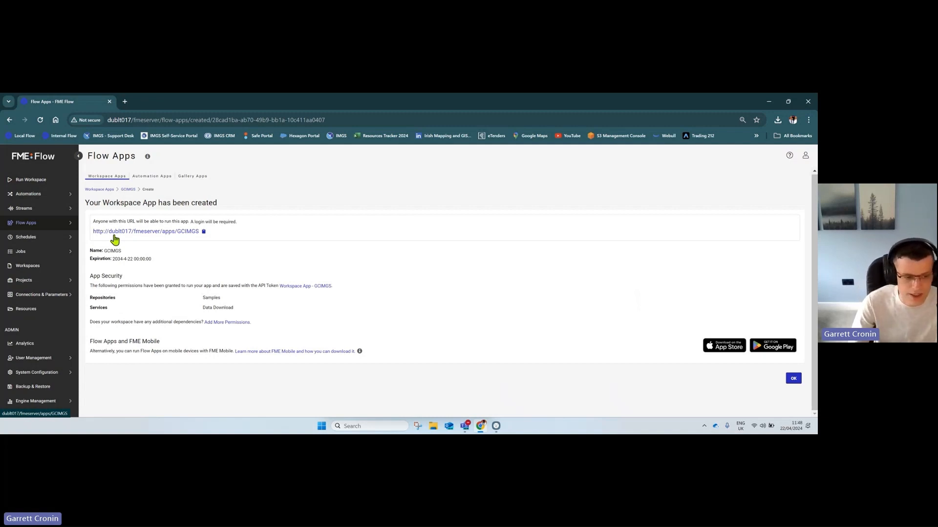
left_click(144, 232)
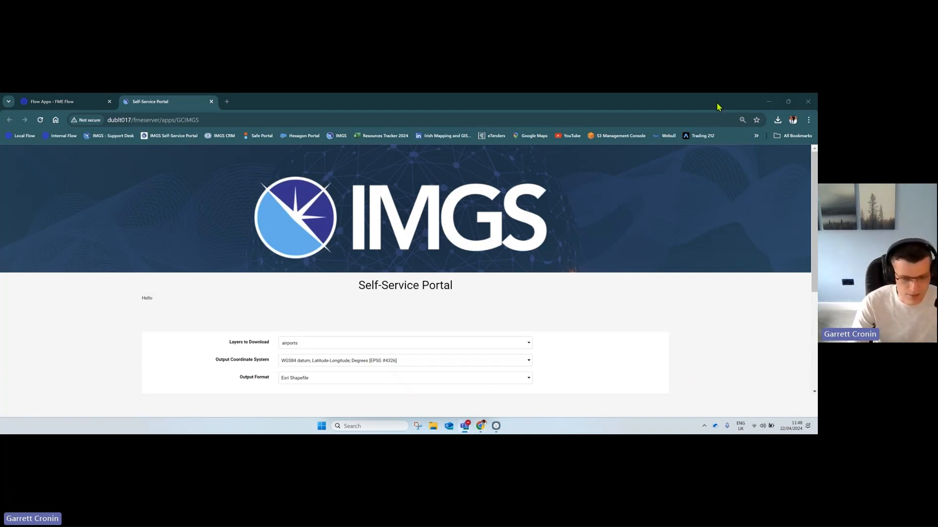
mouse_move(457, 245)
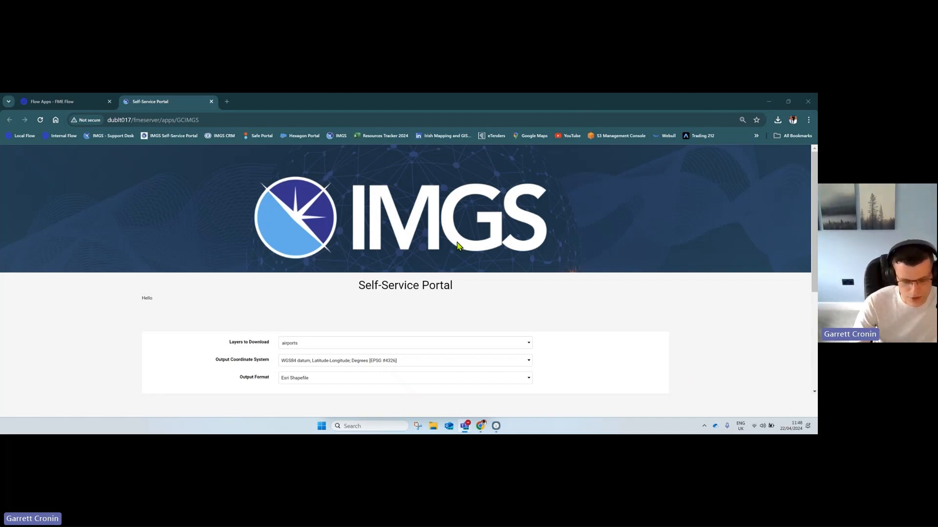
mouse_move(190, 186)
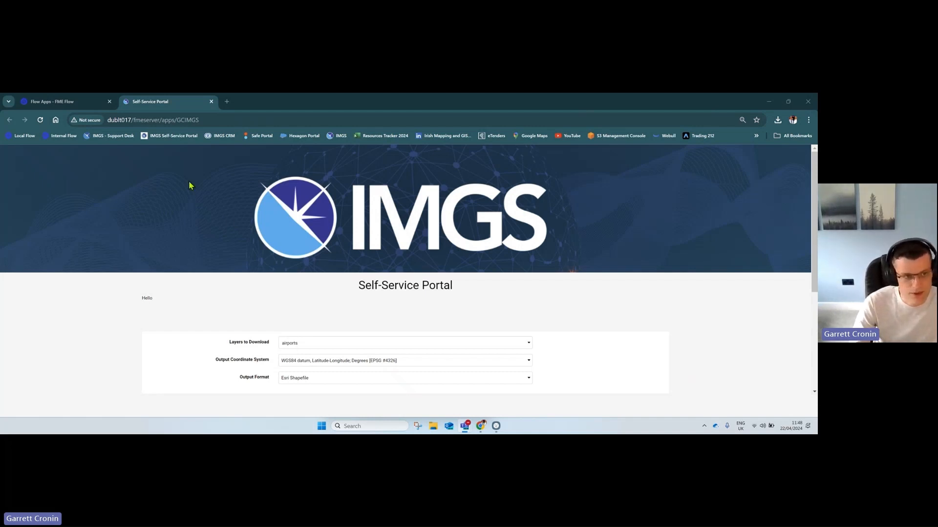
mouse_move(149, 100)
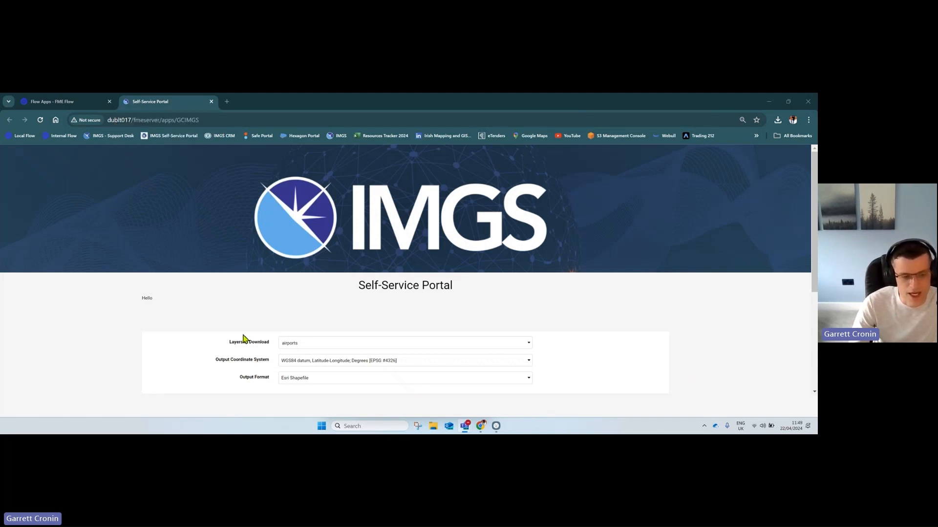
mouse_move(173, 311)
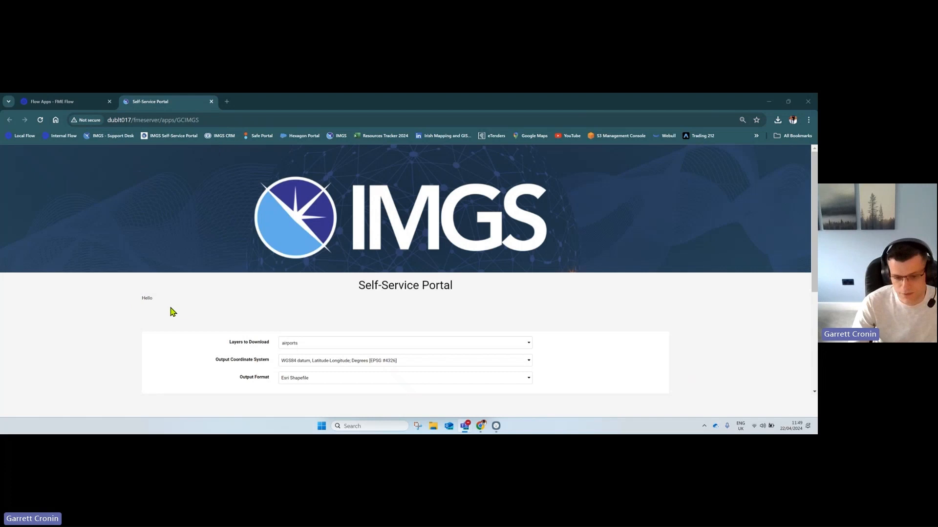
Choose all four layers, NAD83 Texas Central Zone coordinates and MapInfo TAB output in the portal form.
scroll("down", 3)
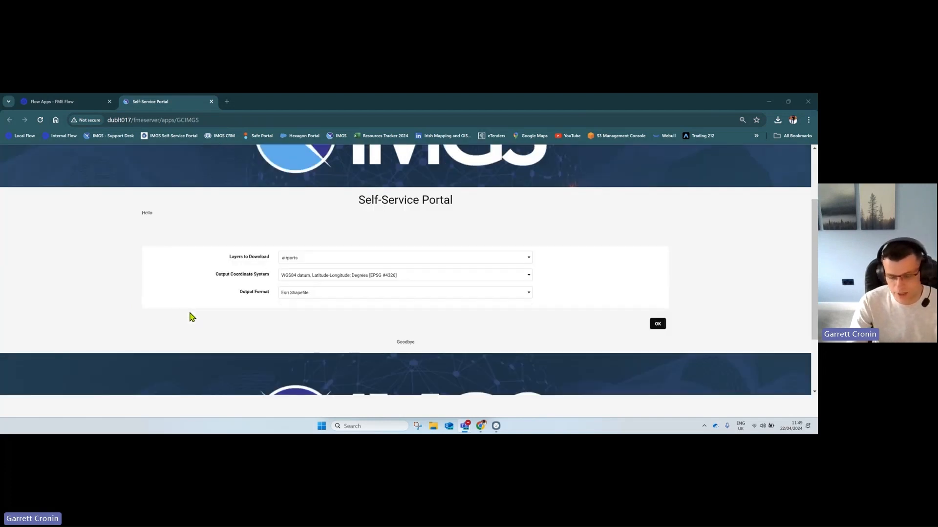
mouse_move(376, 256)
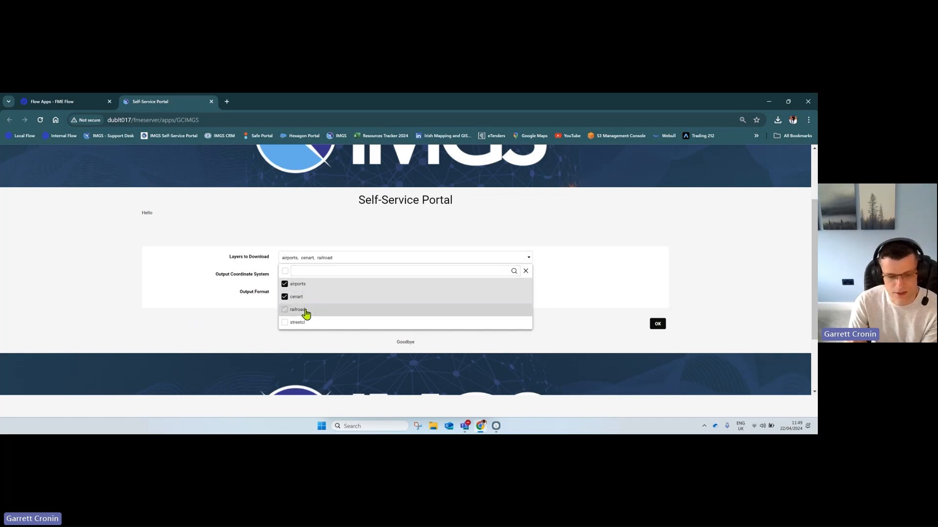
left_click(297, 309)
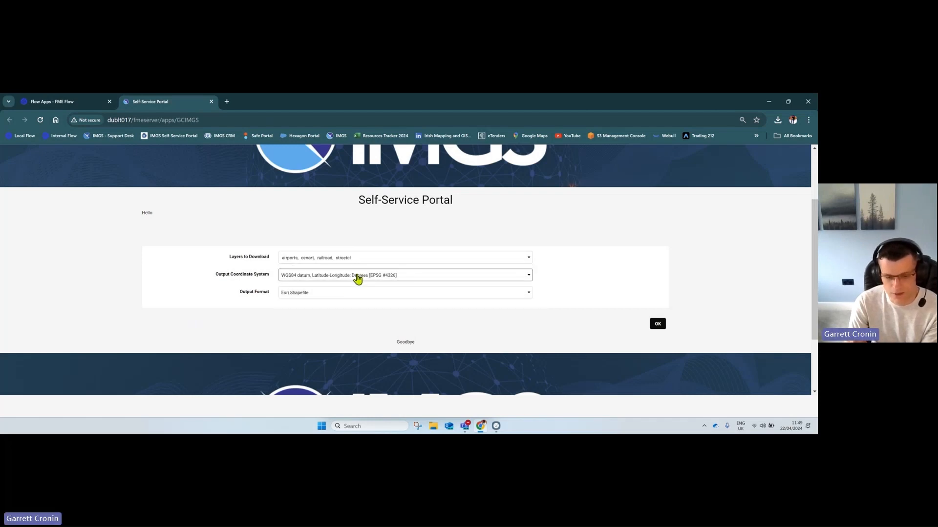
left_click(404, 292)
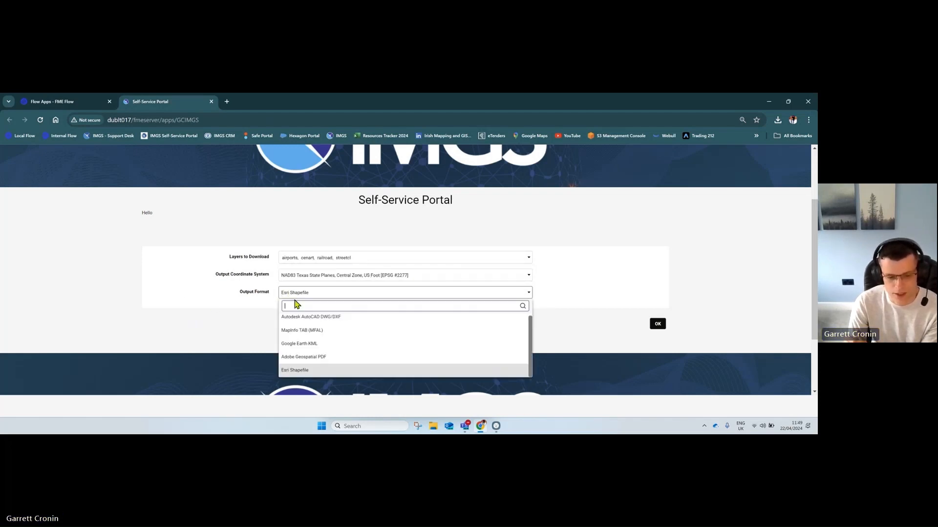
left_click(302, 331)
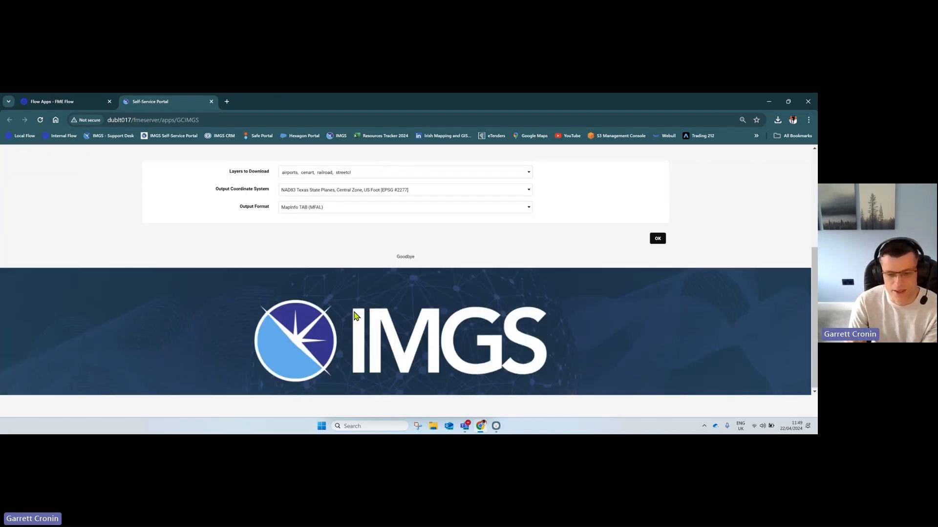
double_click(404, 257)
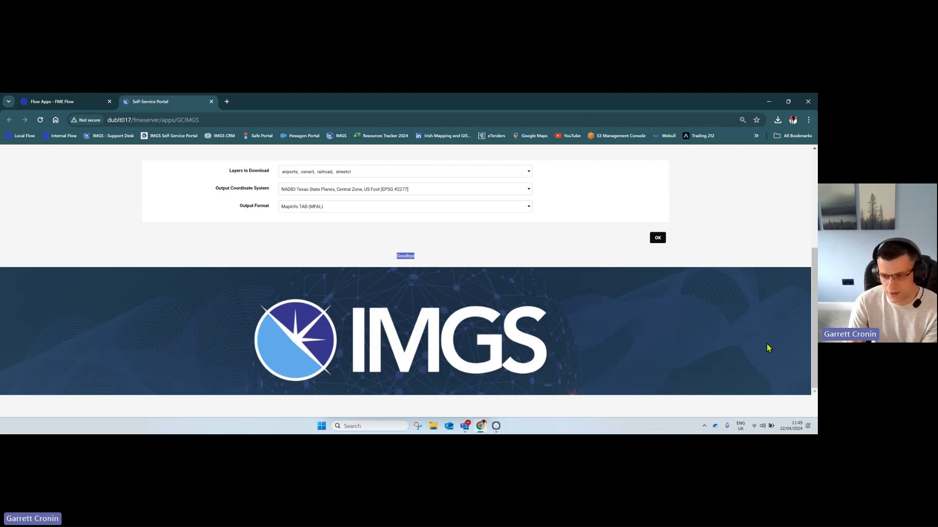
scroll("up", 3)
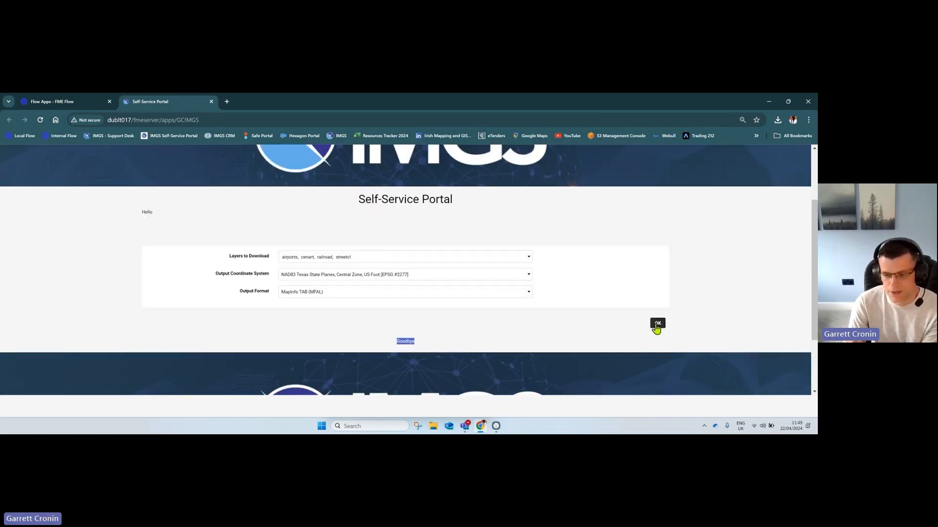
Run the portal request to completion so it returns a data download URL.
left_click(657, 324)
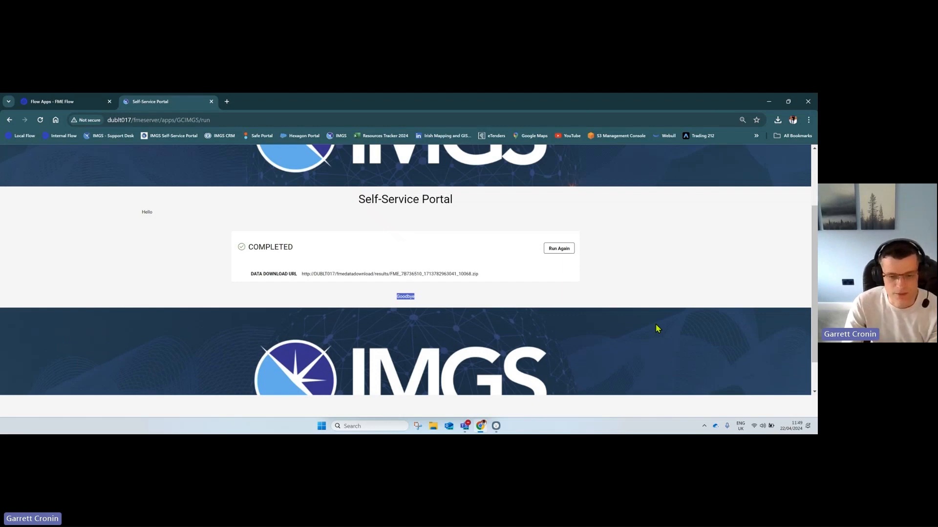
mouse_move(378, 280)
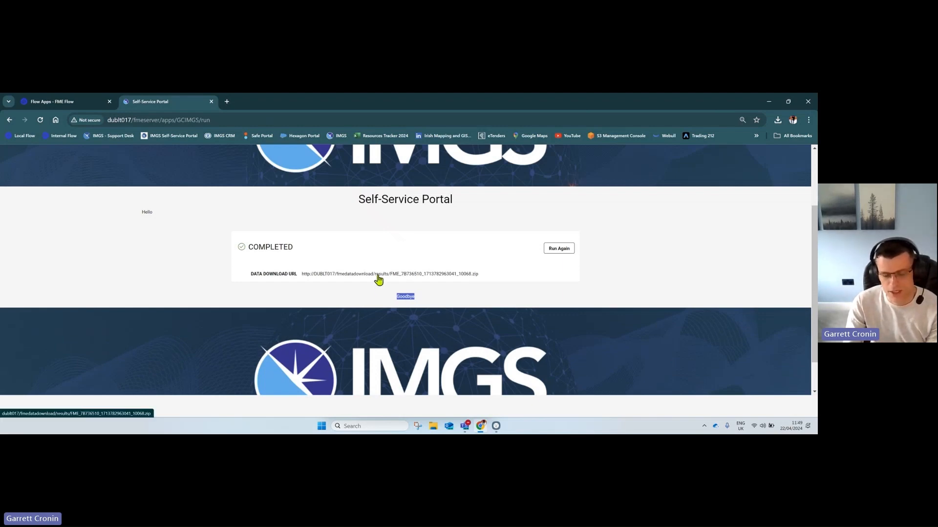